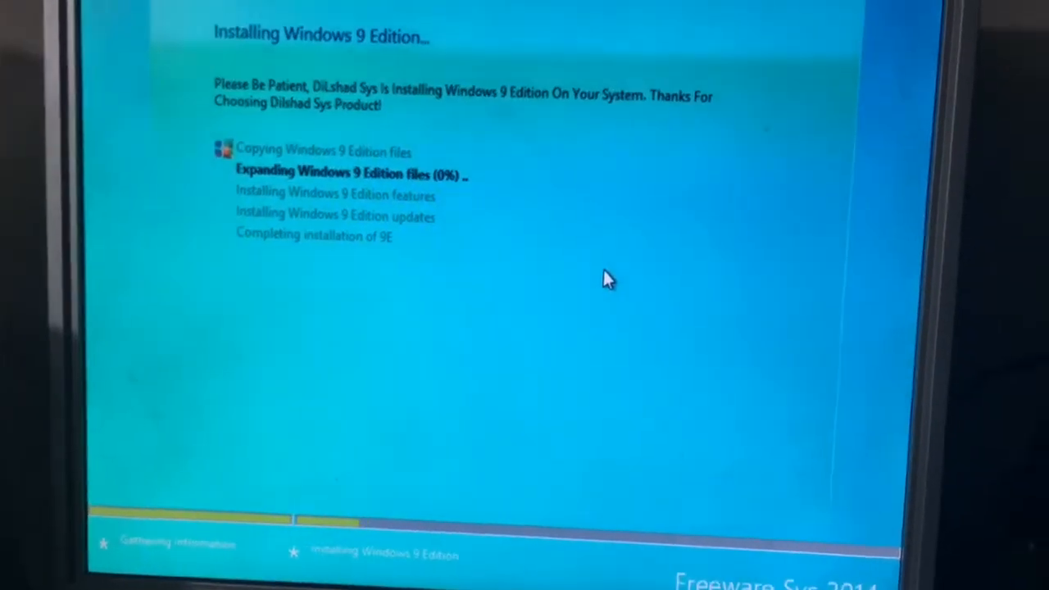
{"action": "mouse_move", "coordinate": [613, 279]}
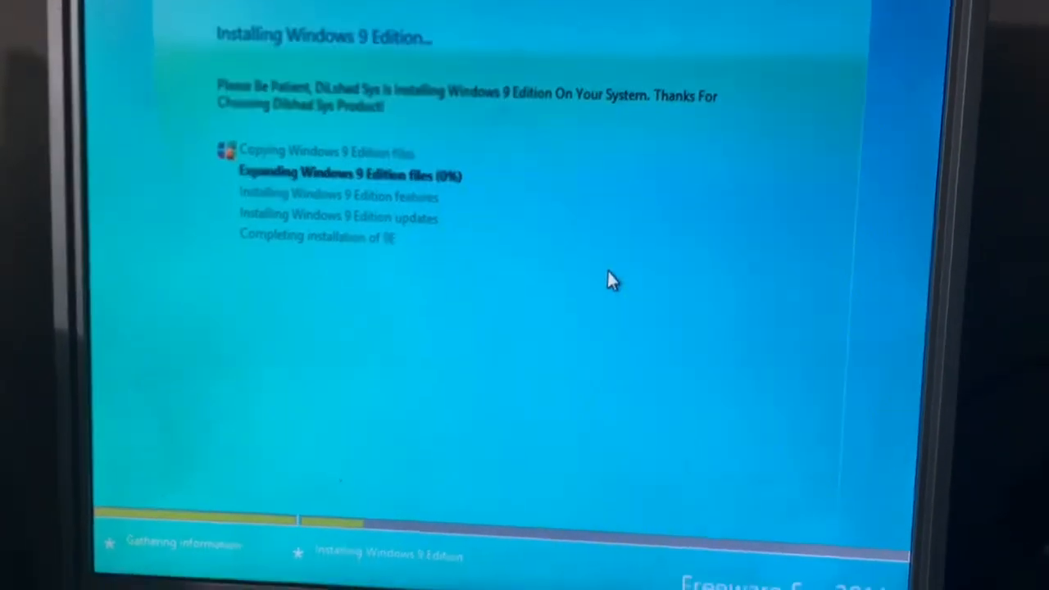